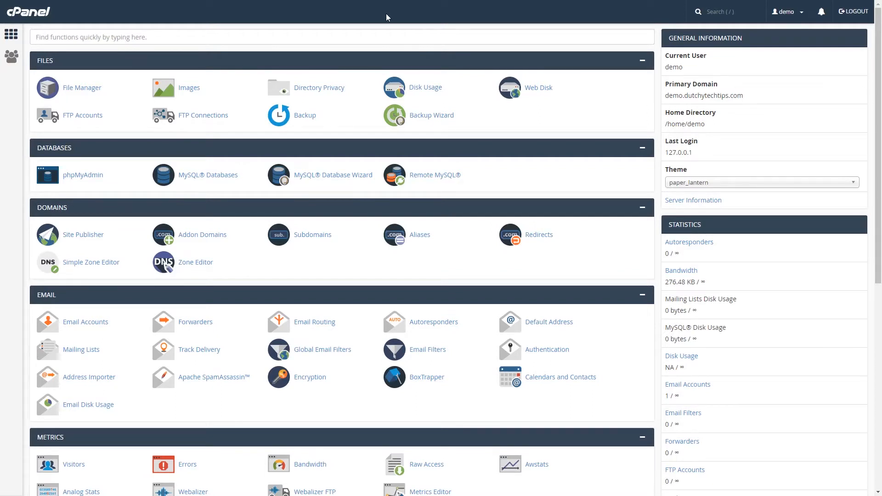
pyautogui.moveTo(64, 234)
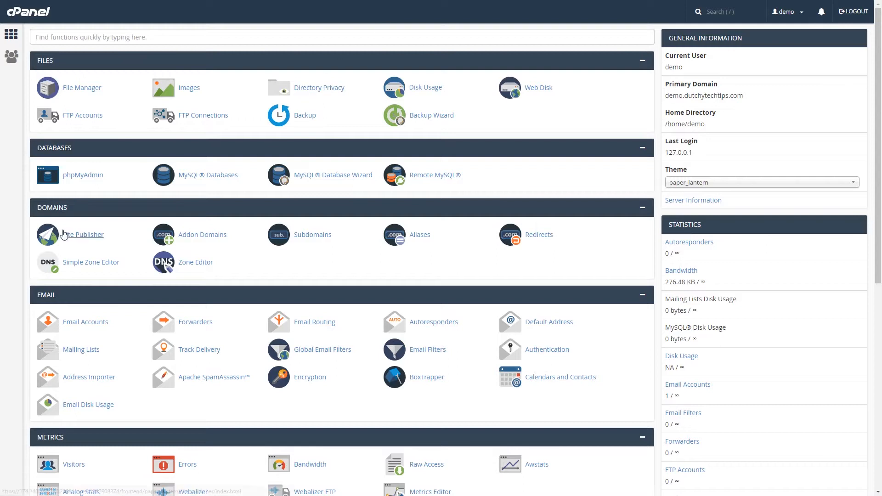
pyautogui.moveTo(254, 247)
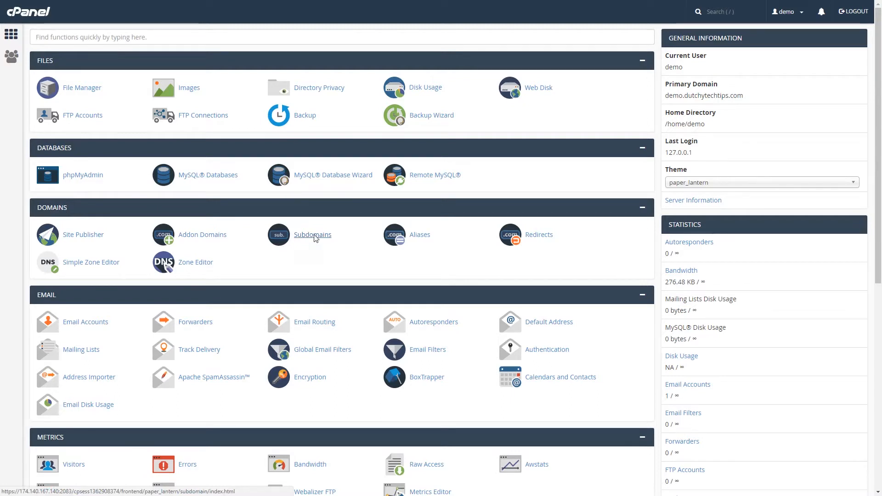
# - Go to the Subdomains page and place the cursor in the empty Subdomain field
pyautogui.click(312, 234)
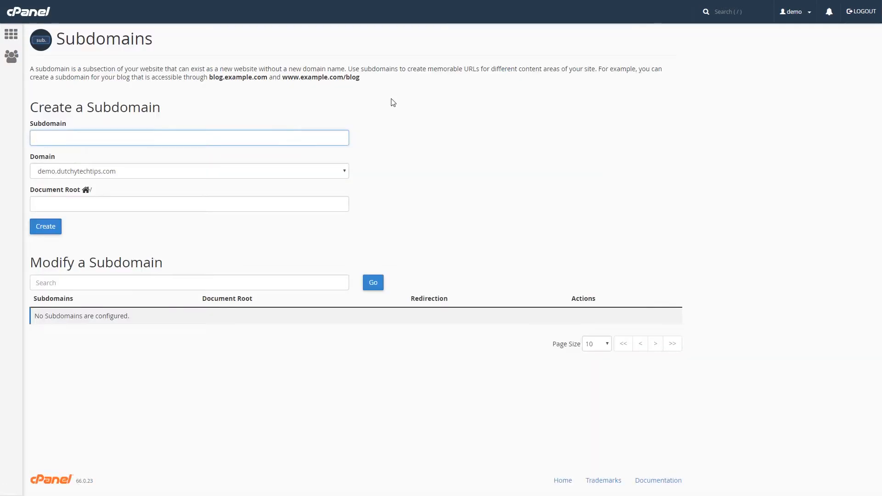
pyautogui.click(189, 137)
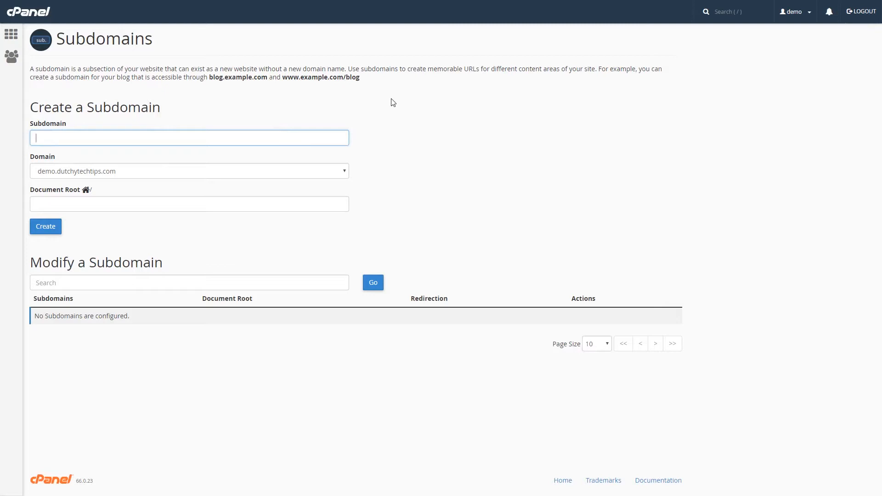
pyautogui.moveTo(52, 111)
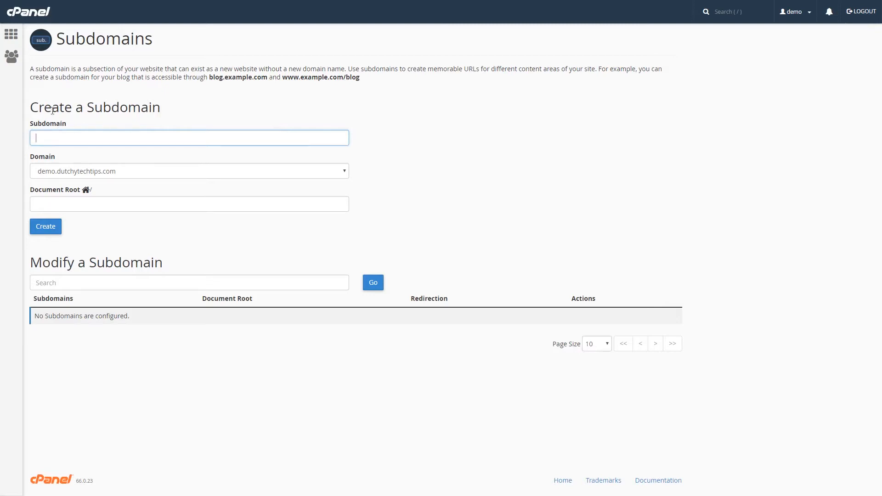
pyautogui.moveTo(165, 113)
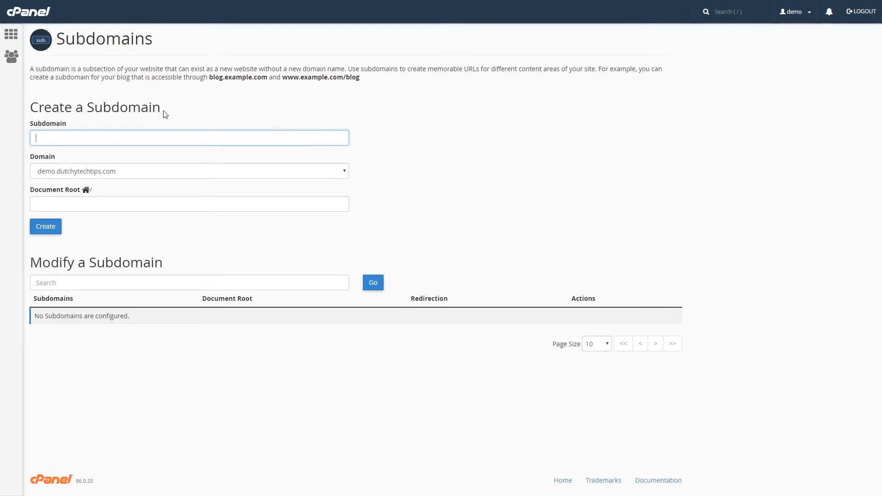
pyautogui.moveTo(46, 226)
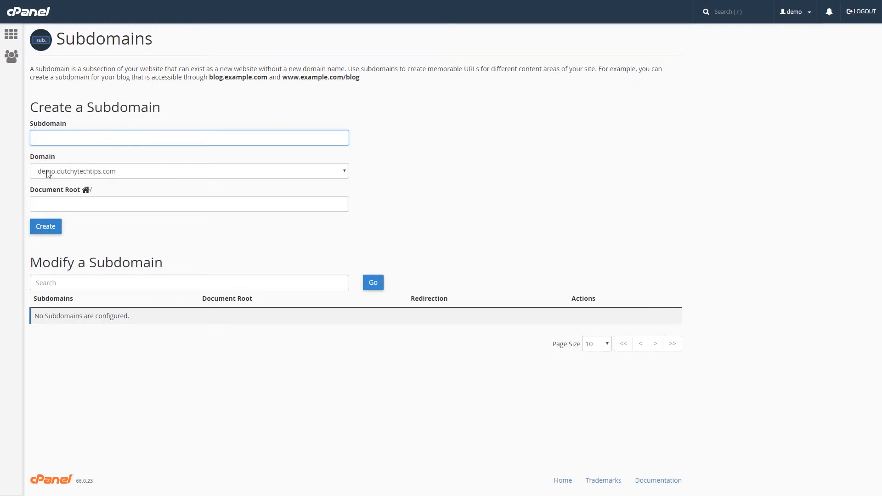
pyautogui.moveTo(61, 176)
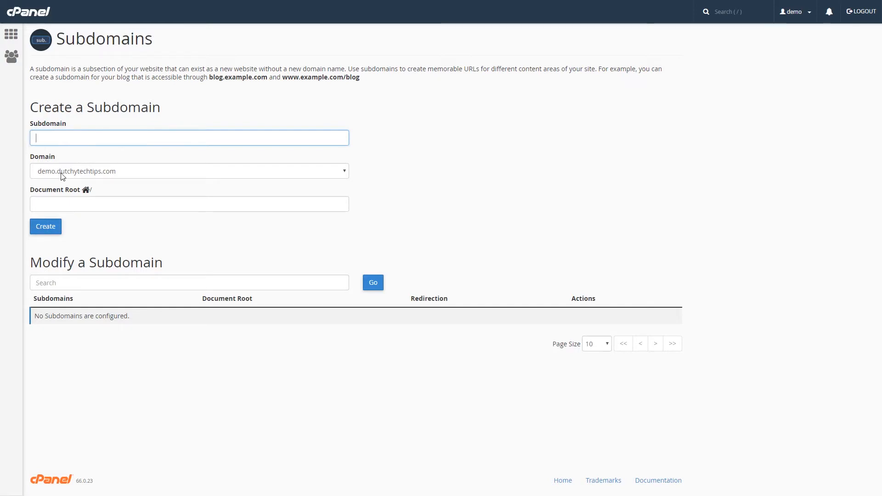
pyautogui.moveTo(62, 204)
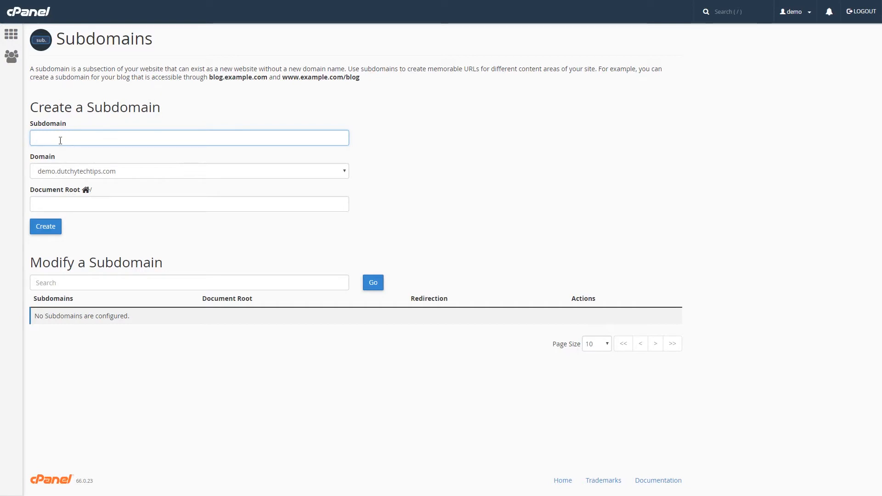
# - Enter 'Test' as the subdomain name, letting the document root fill as public_html/Test
pyautogui.write('Test')
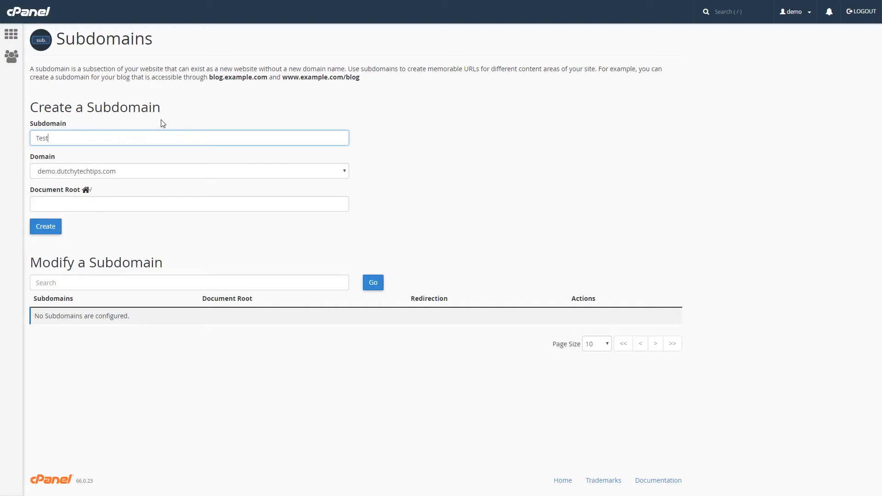
pyautogui.moveTo(175, 125)
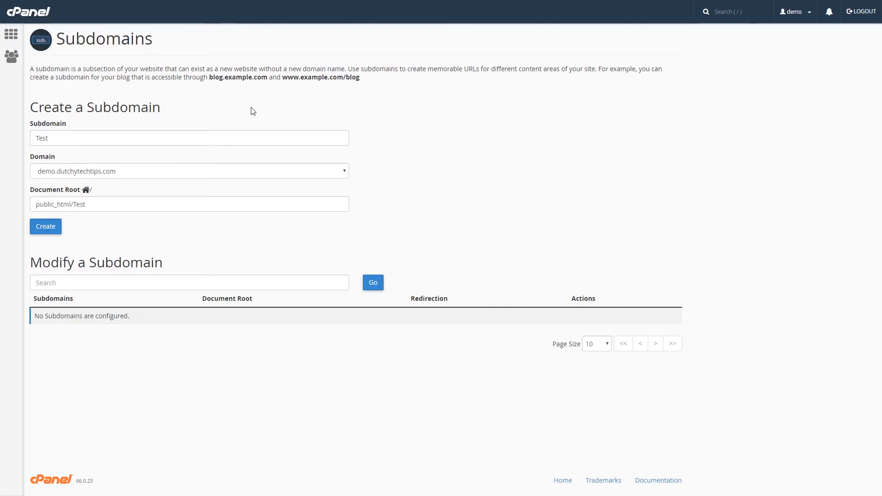
pyautogui.moveTo(224, 130)
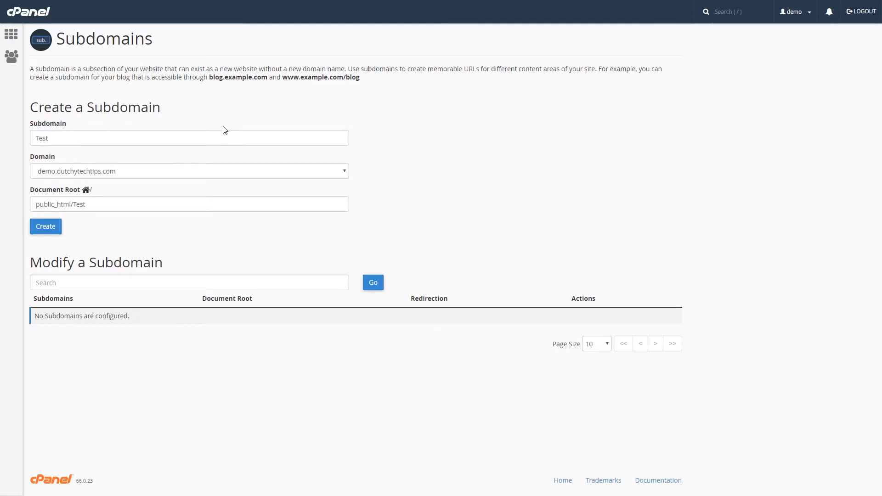
pyautogui.moveTo(81, 195)
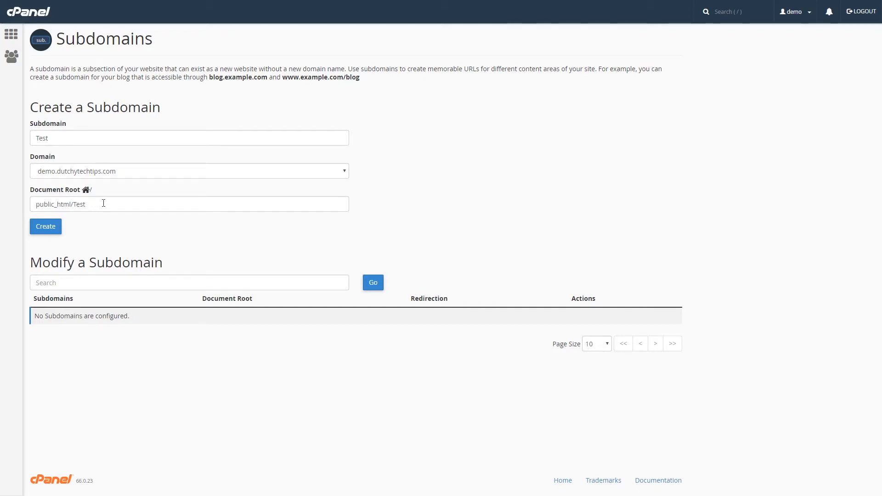
pyautogui.moveTo(54, 204)
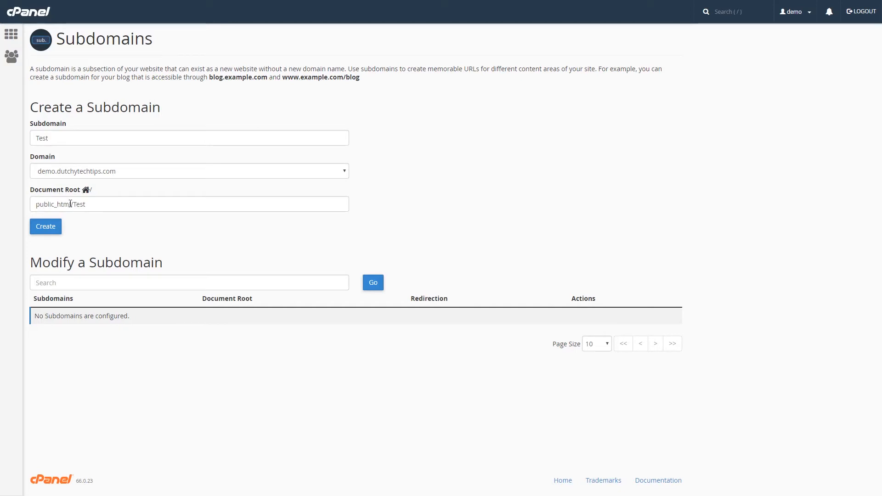
pyautogui.moveTo(92, 204)
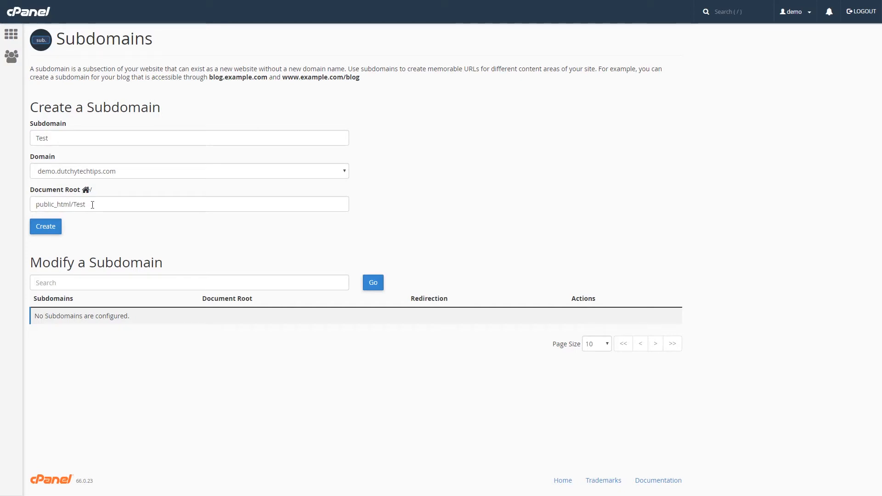
pyautogui.moveTo(94, 196)
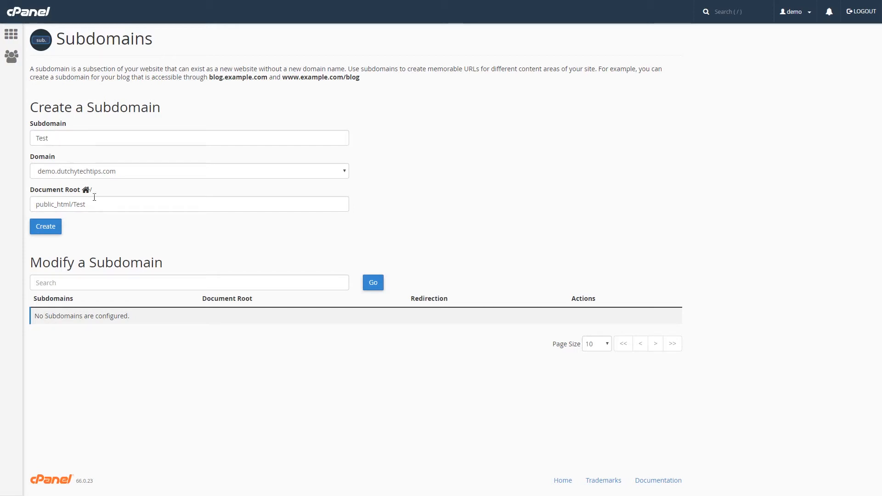
pyautogui.moveTo(52, 204)
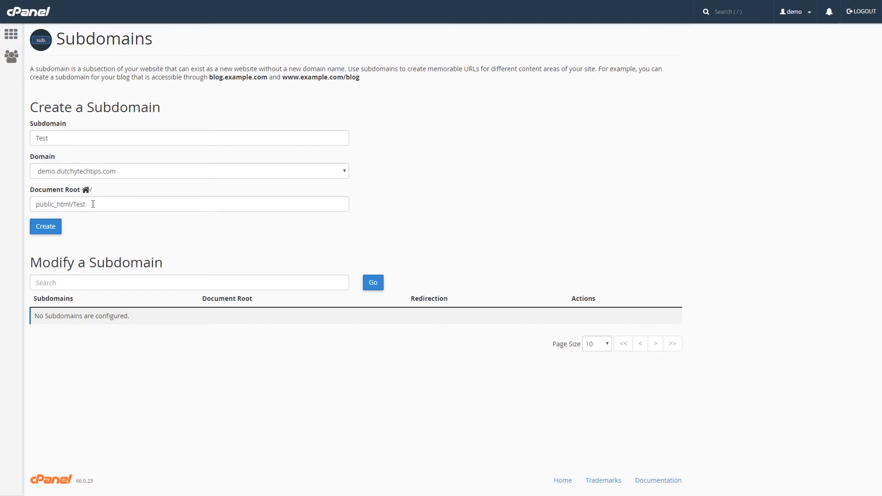
pyautogui.moveTo(98, 206)
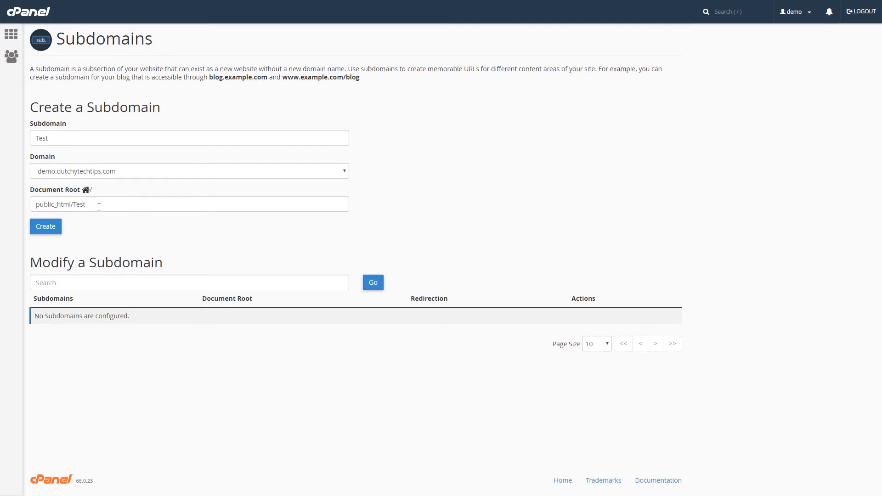
pyautogui.moveTo(97, 221)
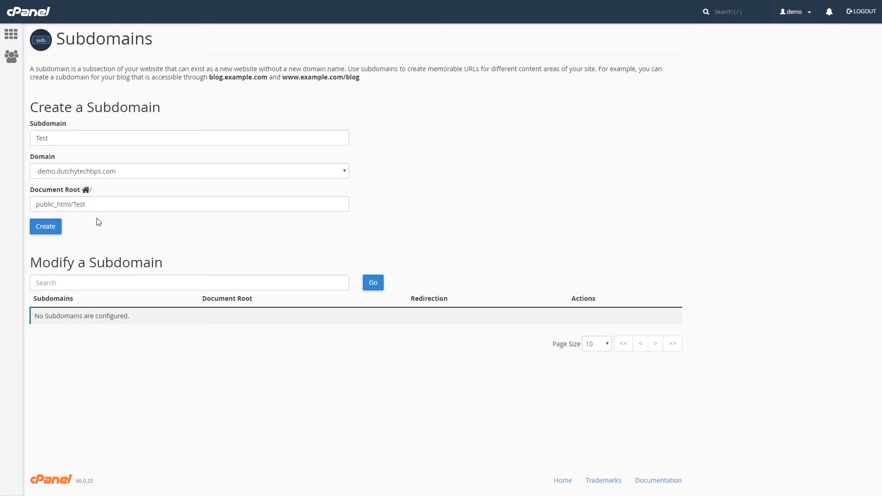
pyautogui.moveTo(67, 228)
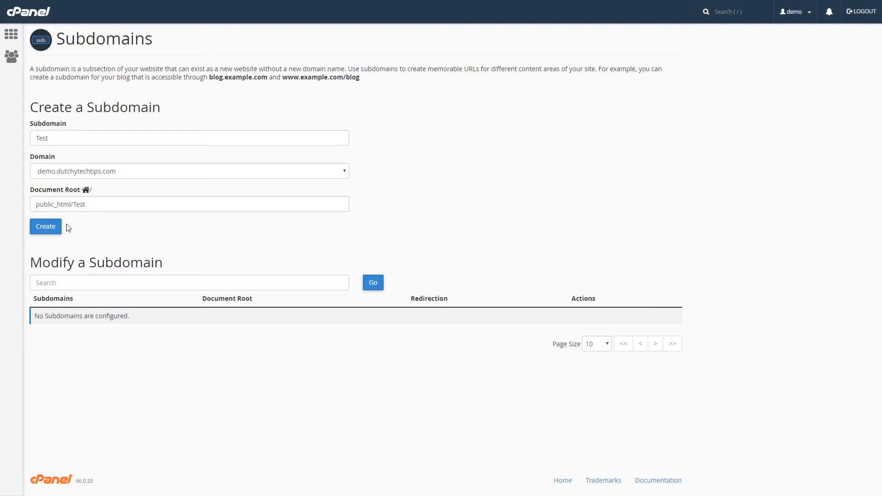
# - Create the subdomain Test.demo.dutchytechtips.com and get the success confirmation
pyautogui.click(46, 226)
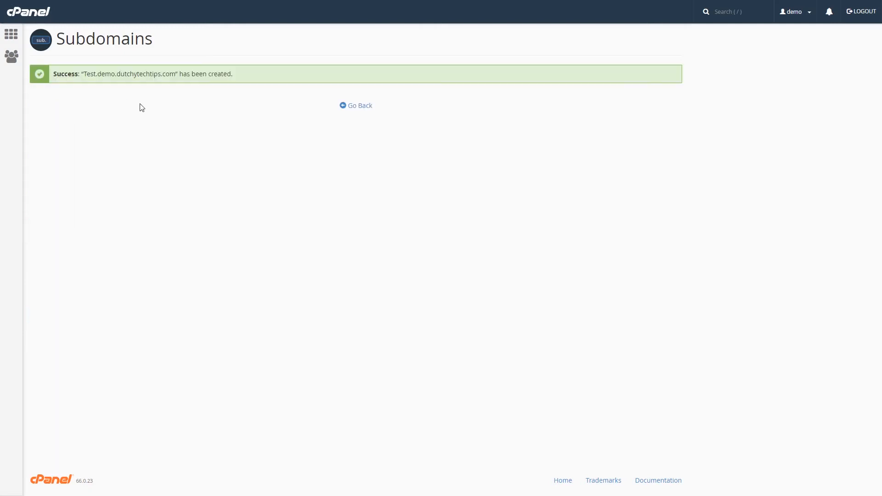
pyautogui.moveTo(61, 84)
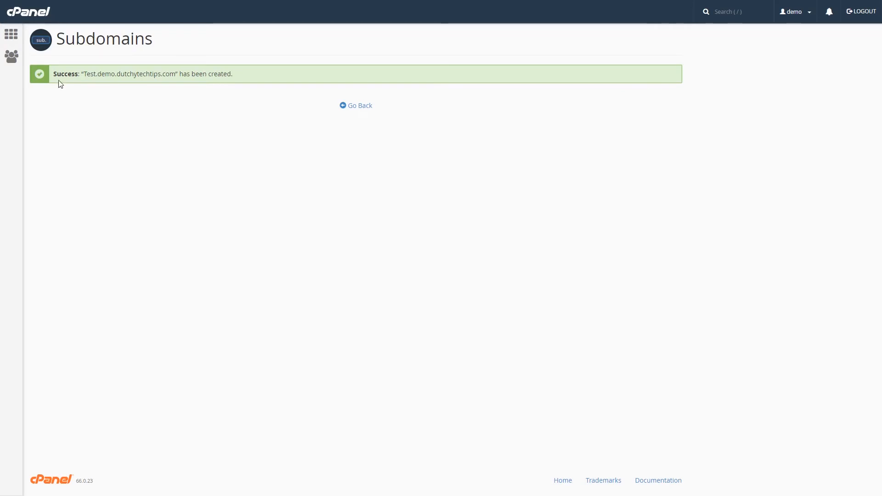
pyautogui.moveTo(99, 83)
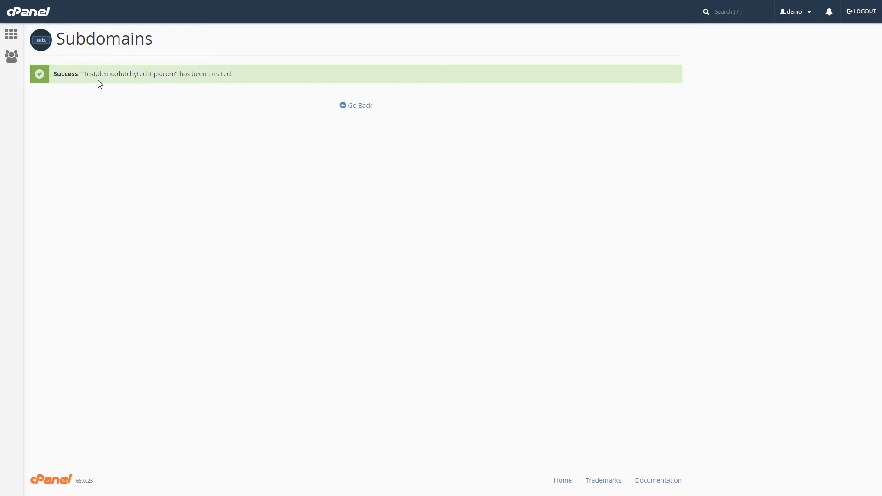
pyautogui.moveTo(187, 83)
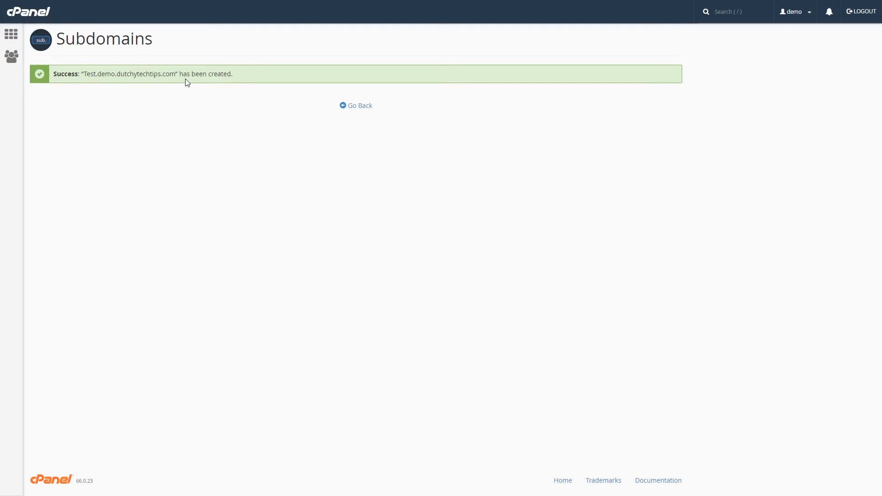
pyautogui.moveTo(332, 109)
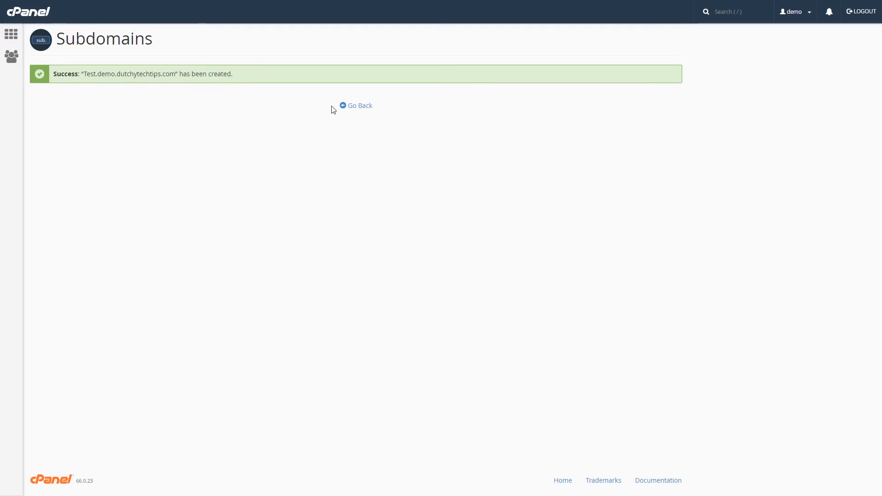
# - Go back to the subdomain list showing test.demo.dutchytechtips.com with root /public_html/Test
pyautogui.click(359, 105)
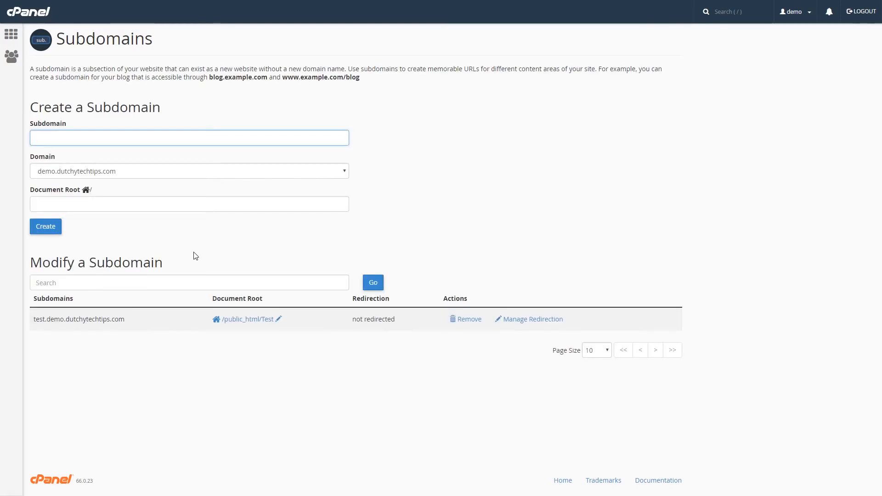
pyautogui.click(190, 137)
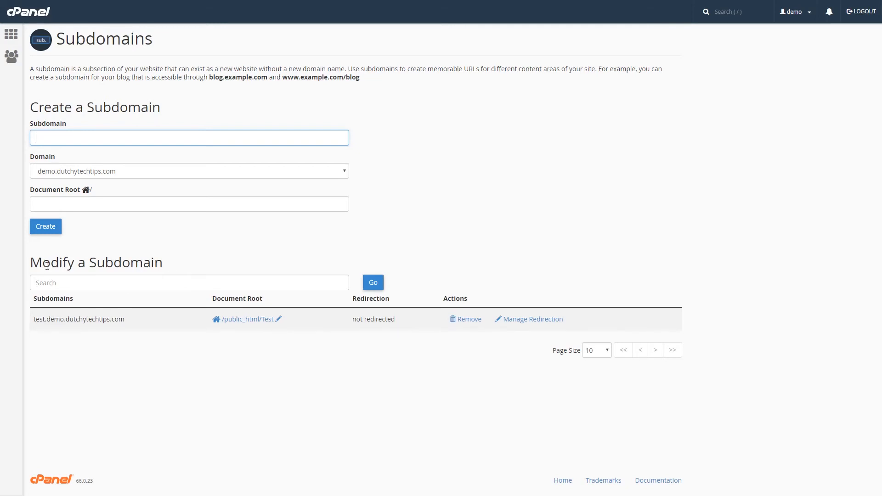
pyautogui.moveTo(226, 267)
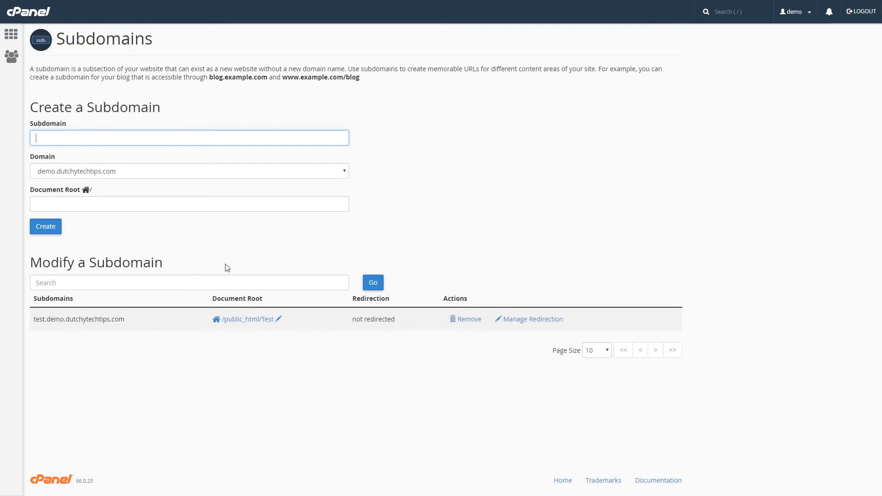